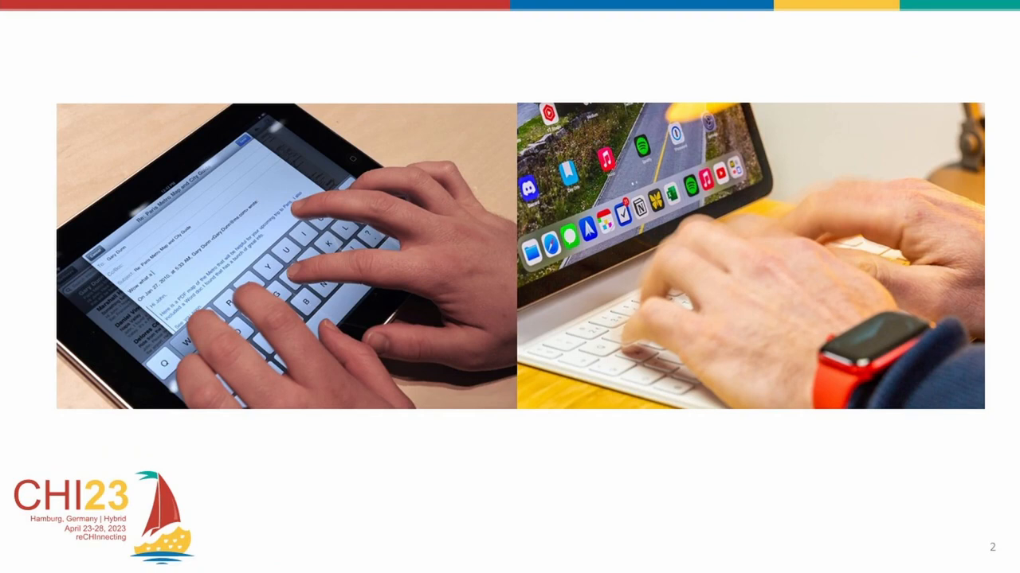
# - Advance to slide 3, the grid of prior touchscreen text-entry research with citations
pyautogui.press('right')
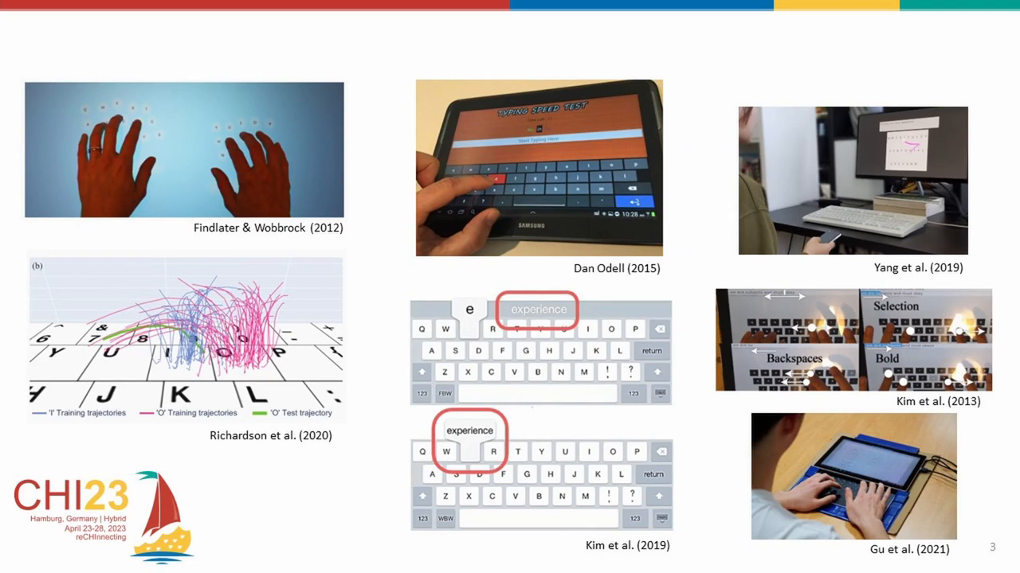